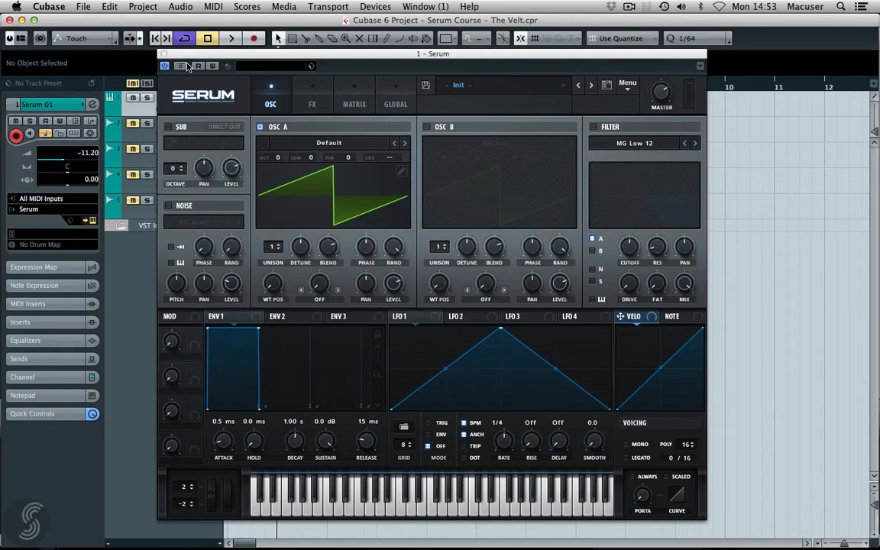
mouse_move(175, 64)
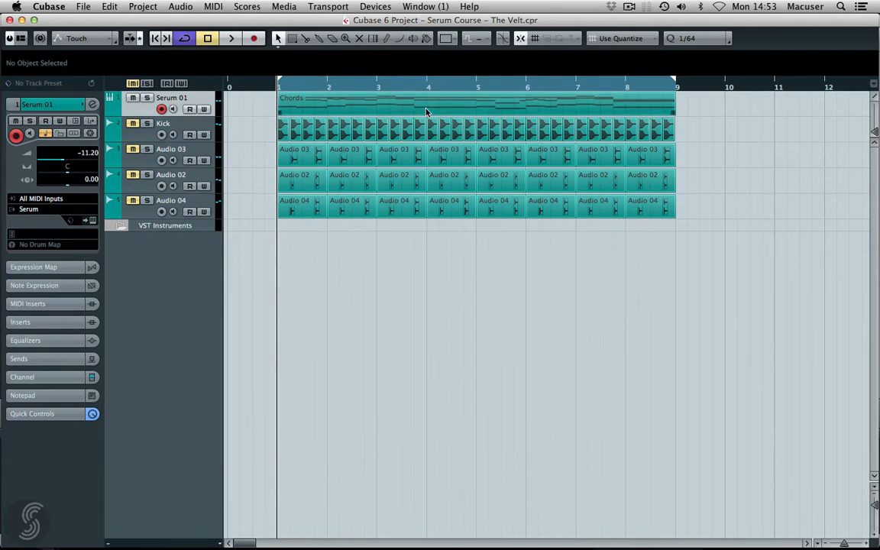
mouse_move(426, 113)
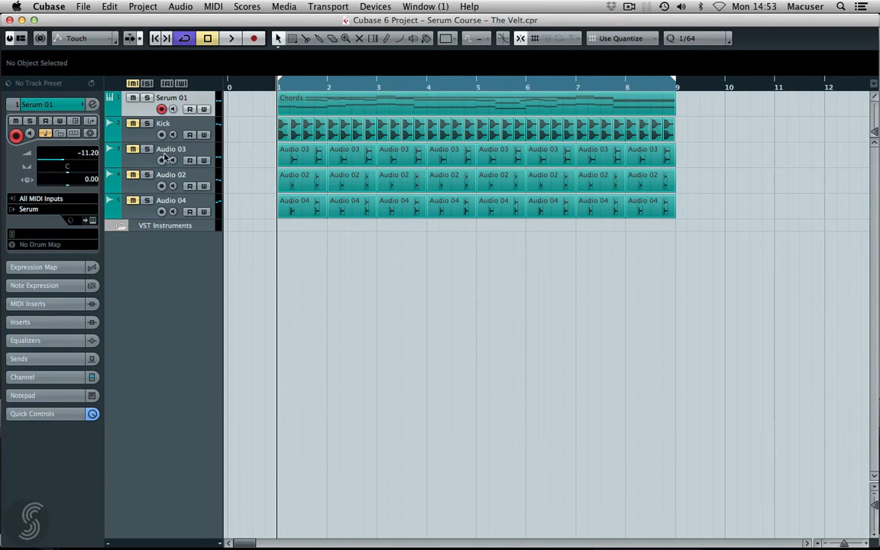
mouse_move(147, 107)
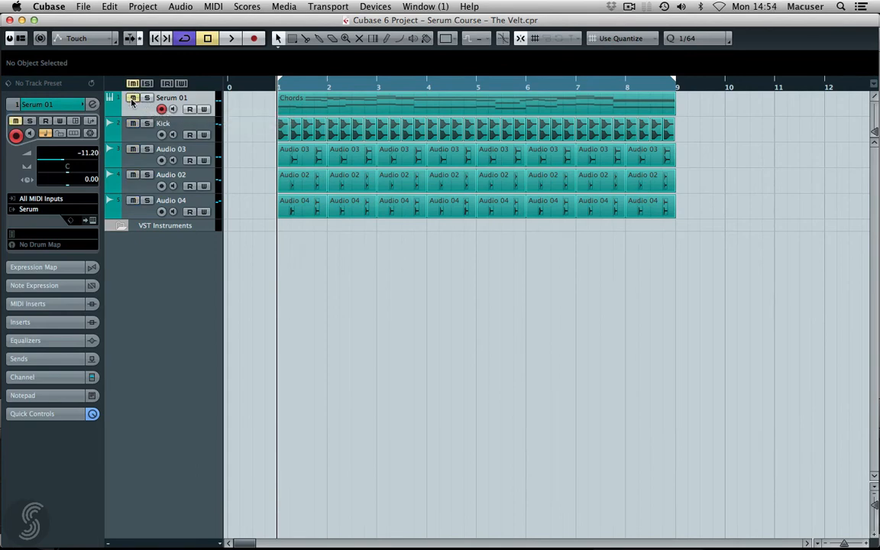
Solo the Serum 01 chord track to preview the pluck sound
click(229, 38)
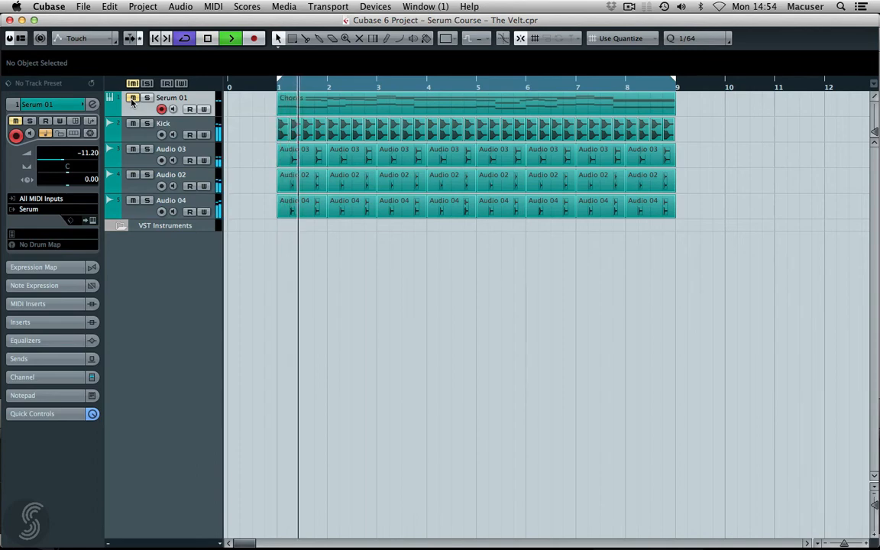